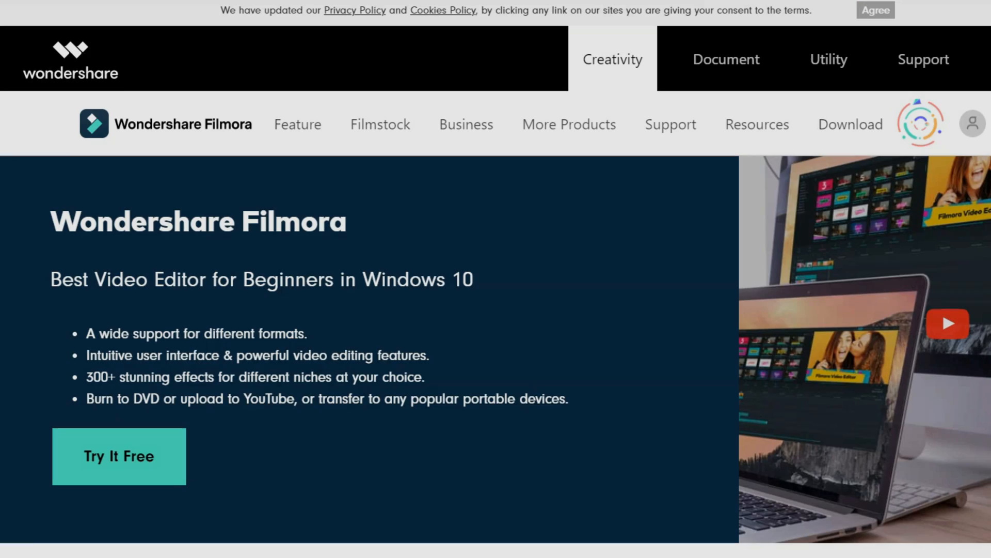
mouse_move(60, 326)
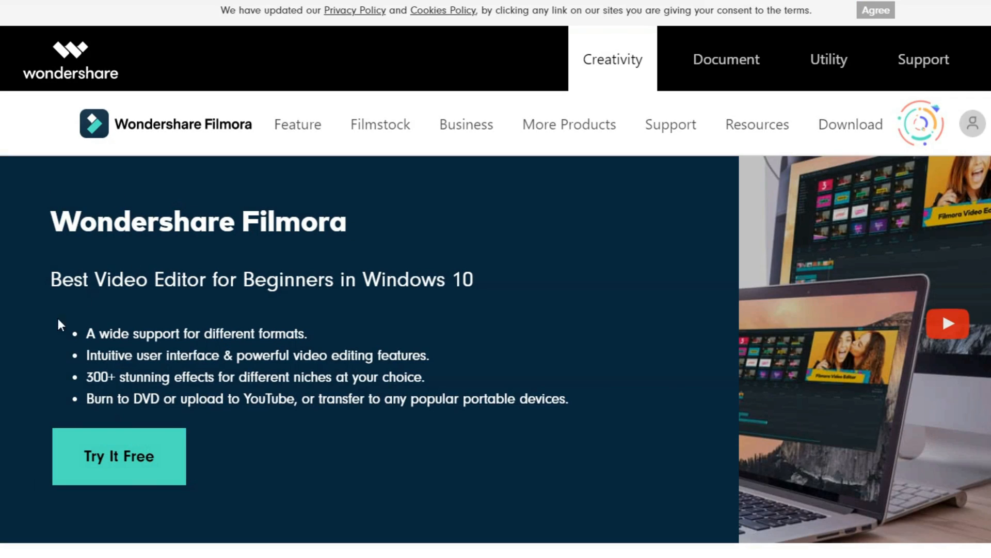
mouse_move(157, 429)
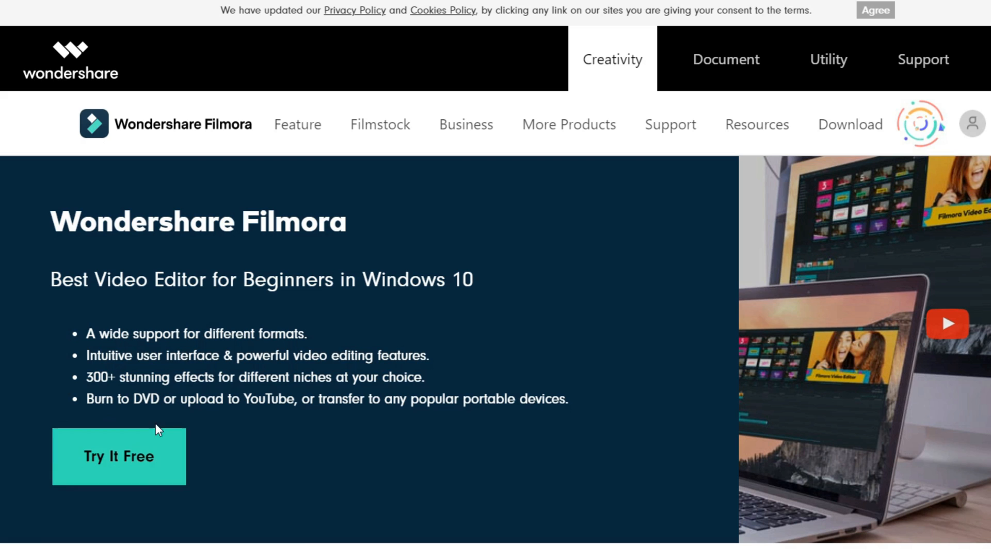
mouse_move(212, 468)
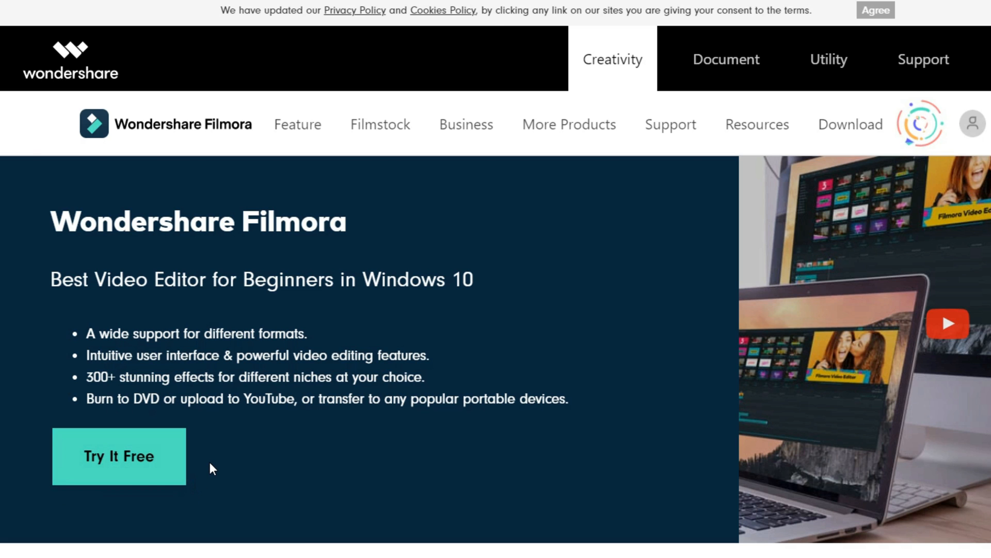
- From Transitions reach Filmstock and start downloading the Busy Busy Pack into Filmora
click(119, 455)
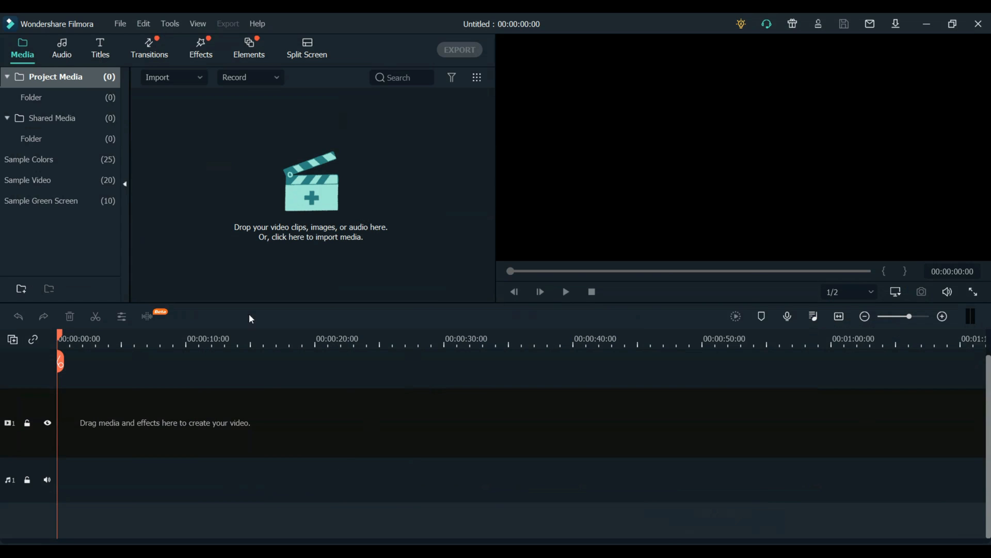
mouse_move(108, 319)
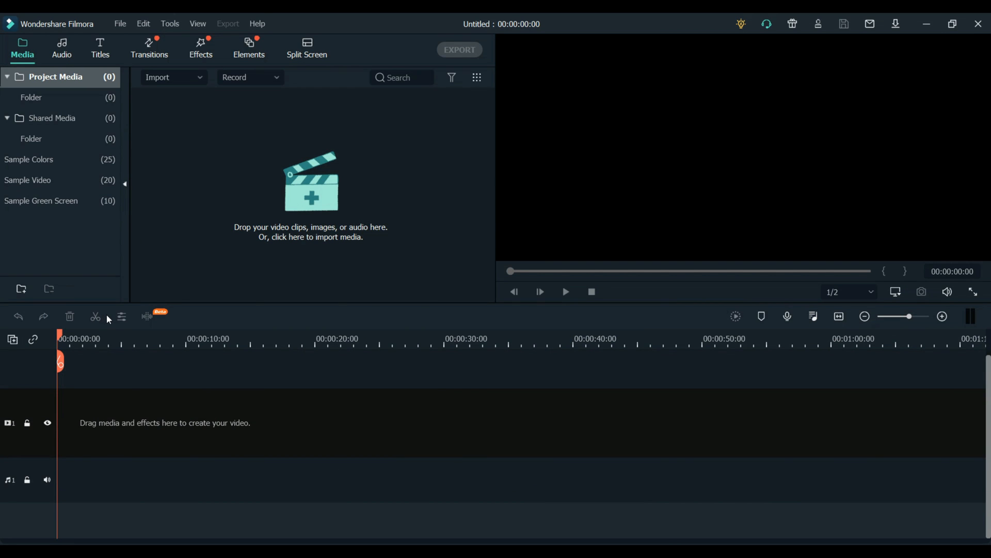
click(148, 49)
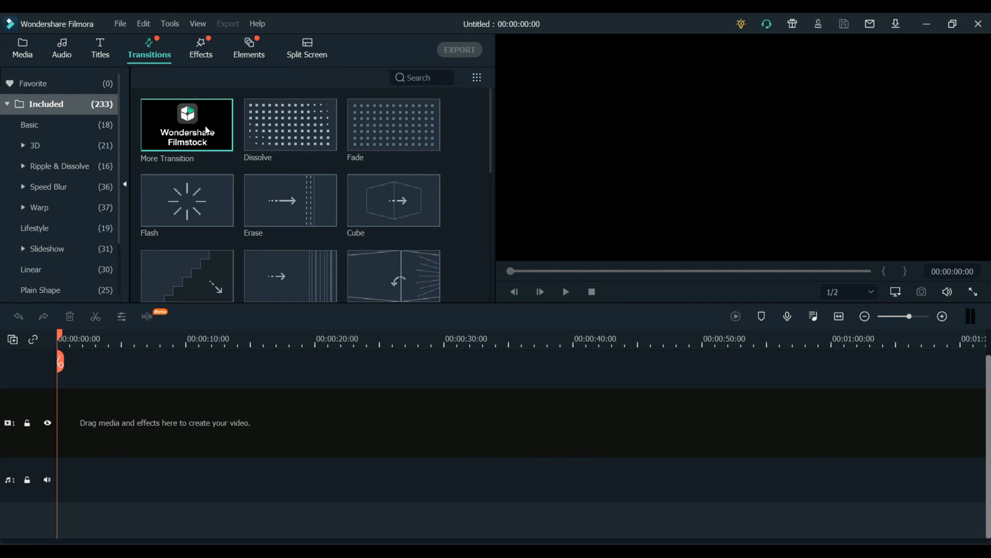
click(187, 125)
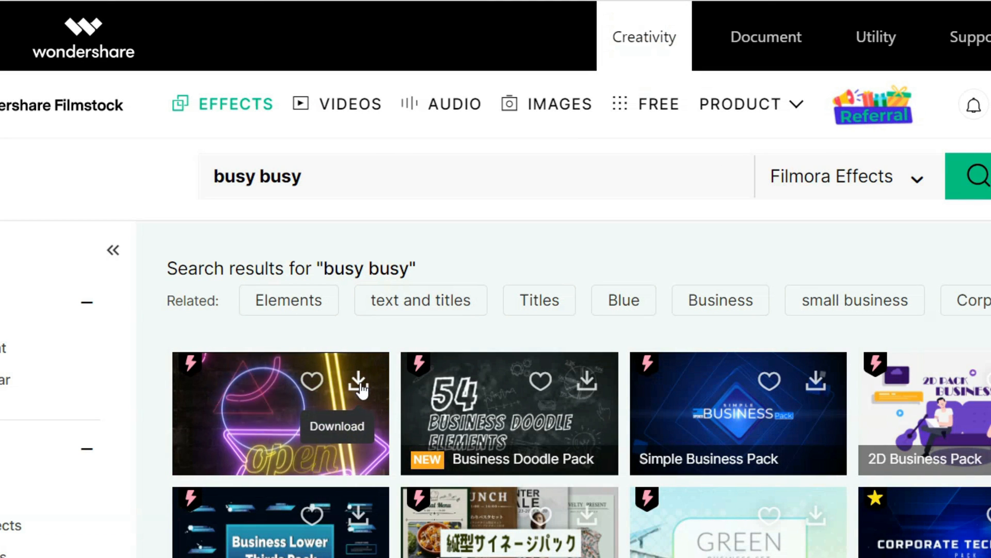
click(359, 382)
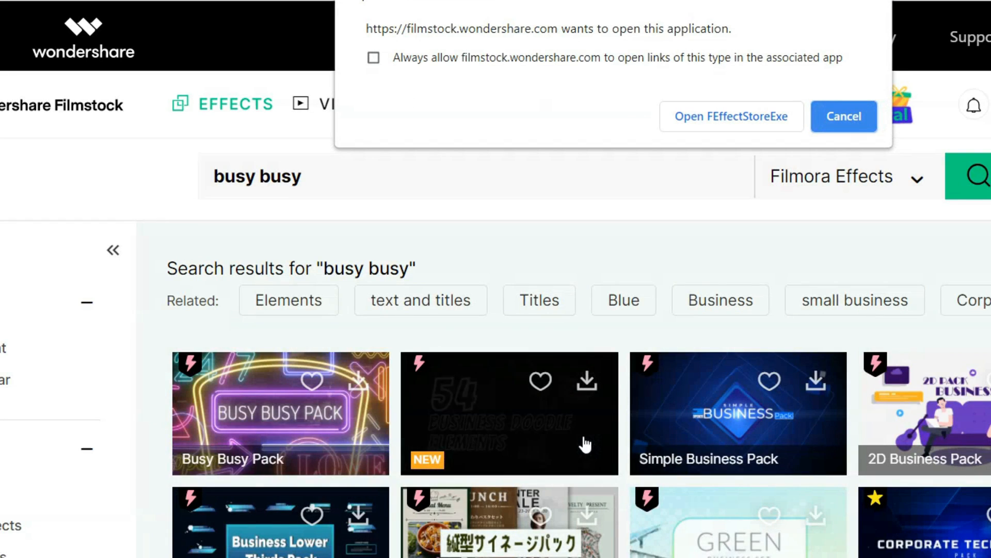
click(731, 116)
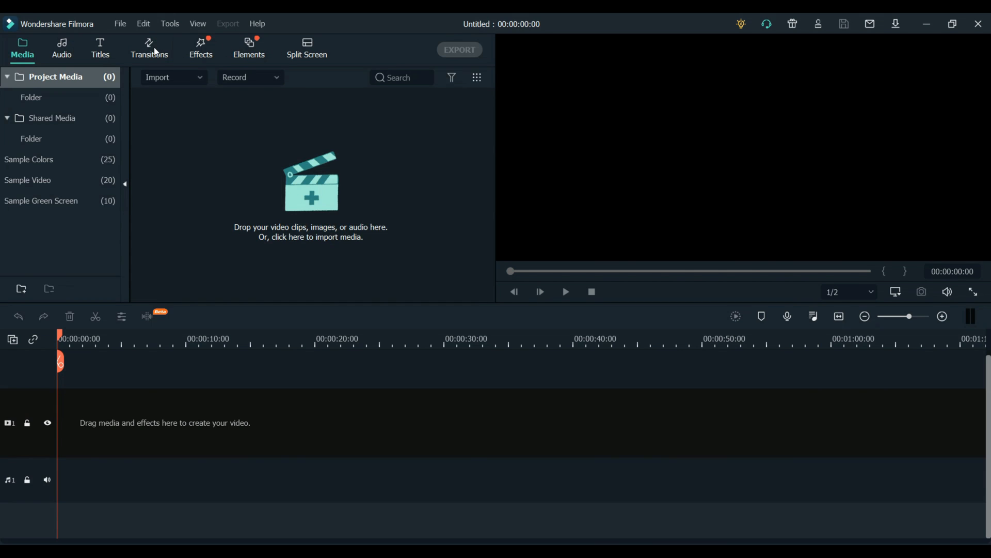
- Review the Busy Busy Pack transition and its overlays under Effects
click(149, 48)
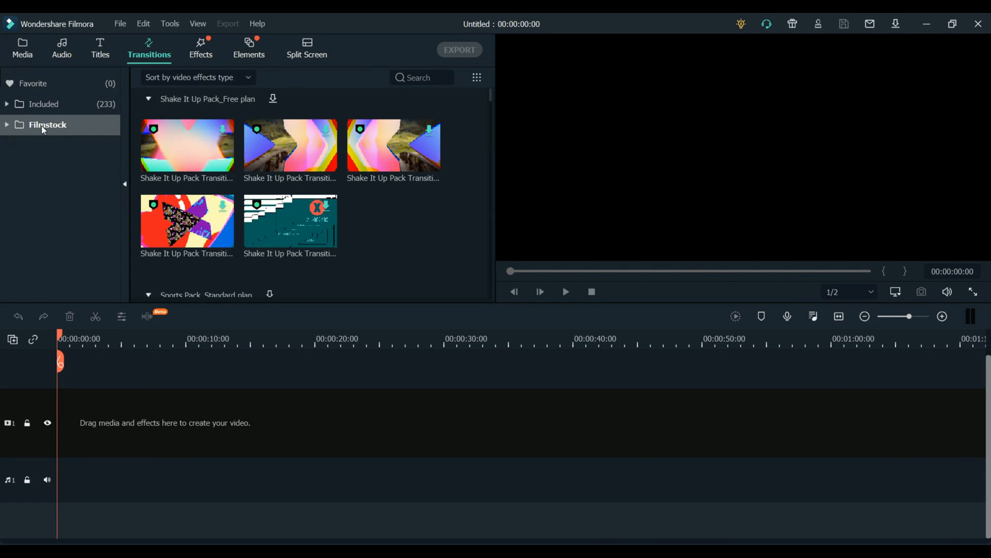
click(46, 125)
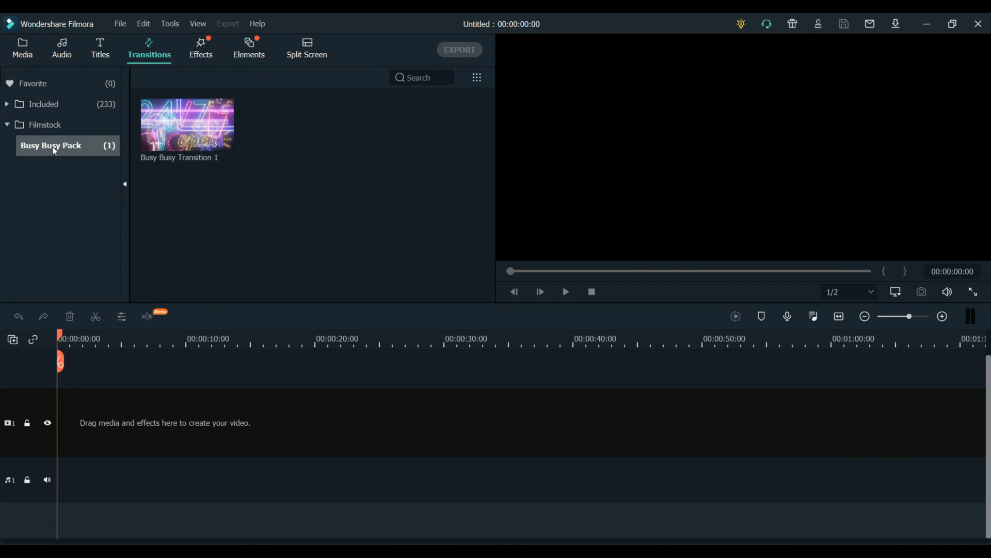
click(201, 49)
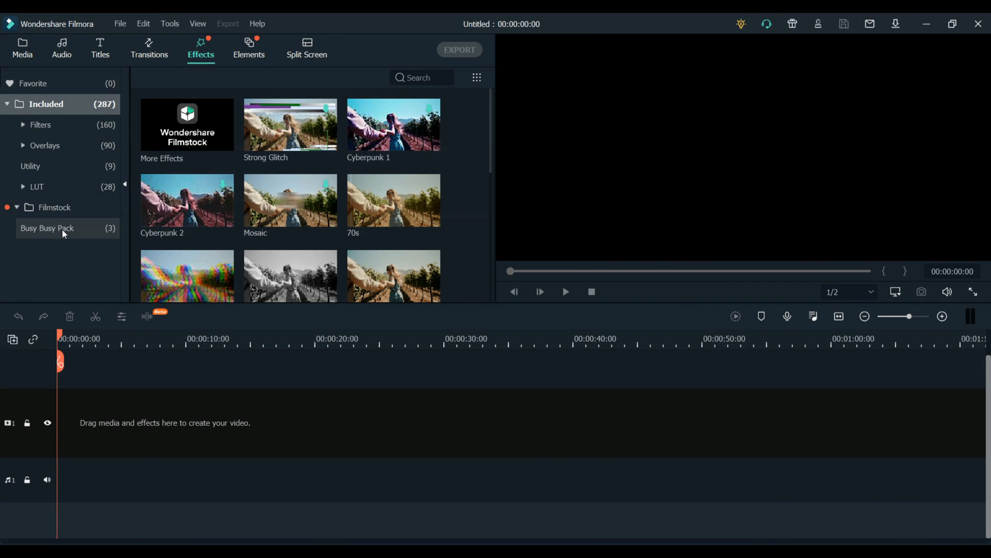
click(46, 227)
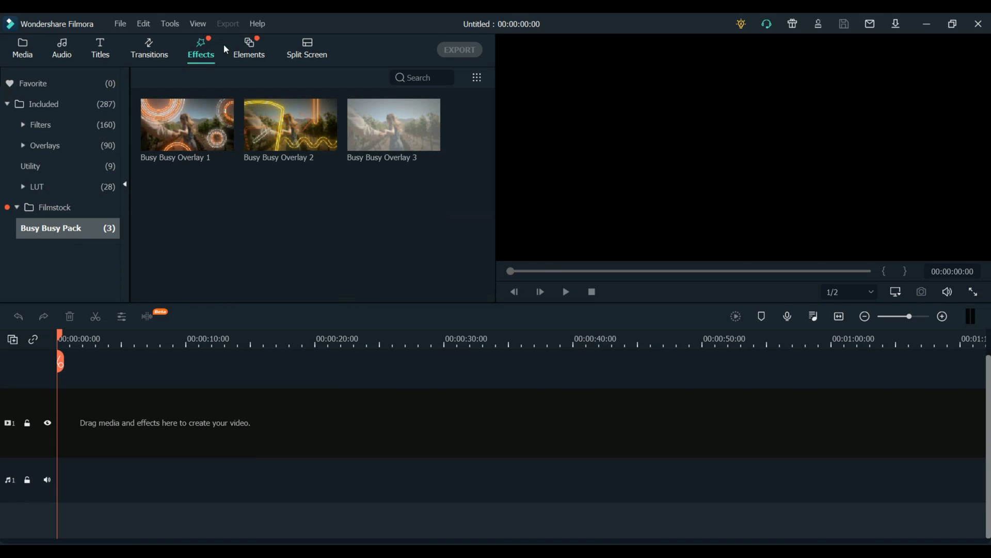
mouse_move(250, 50)
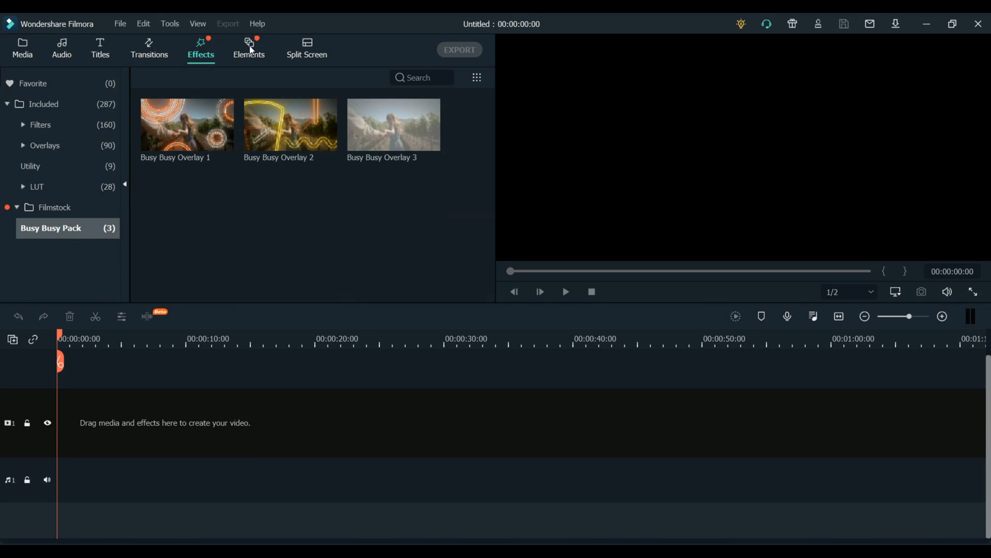
- Review the Busy Busy Pack elements and titles, then bring up VE Project 2's media
click(249, 48)
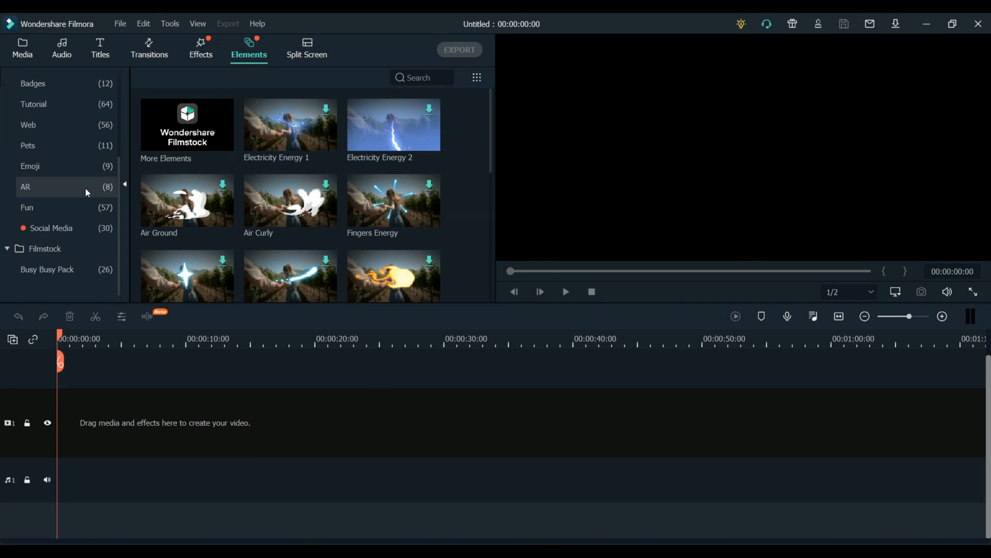
mouse_move(71, 270)
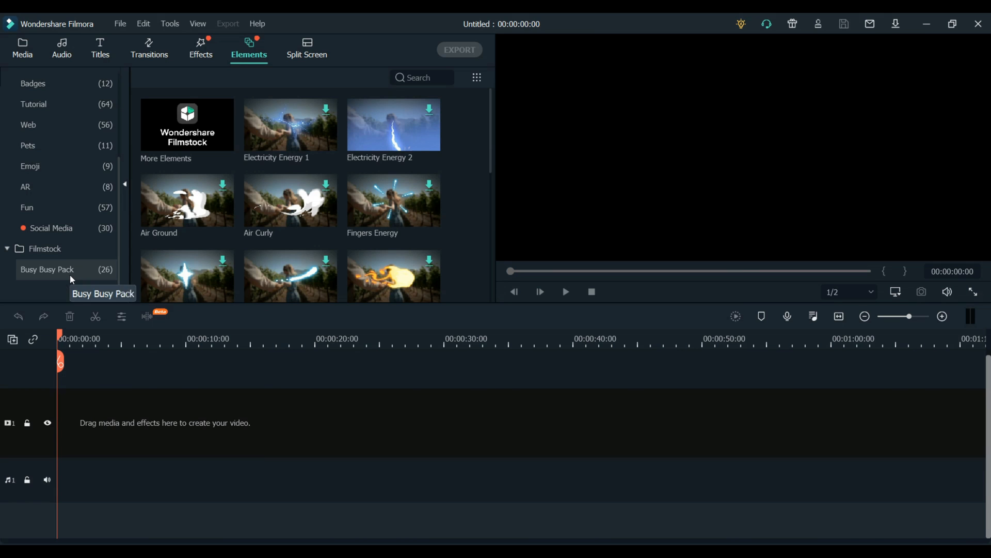
click(47, 269)
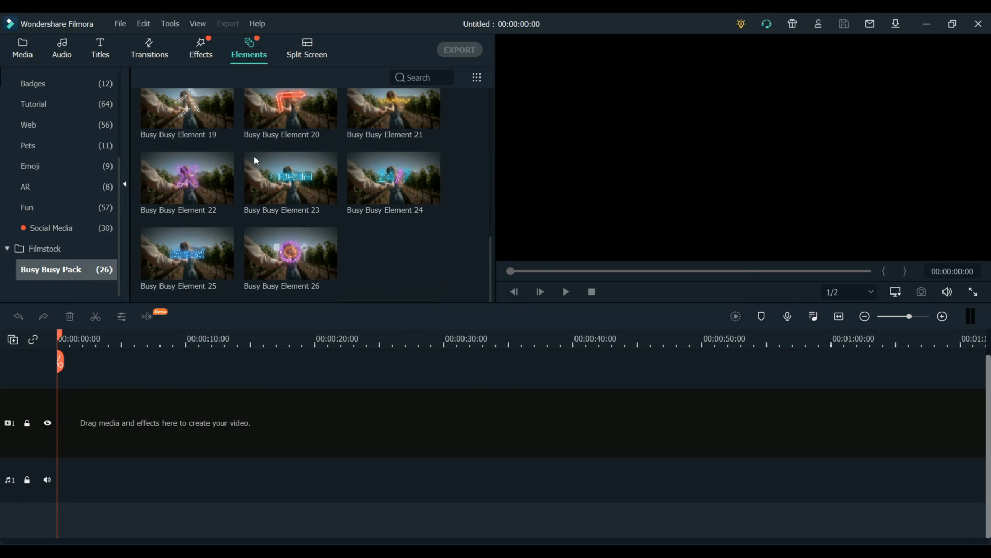
click(99, 49)
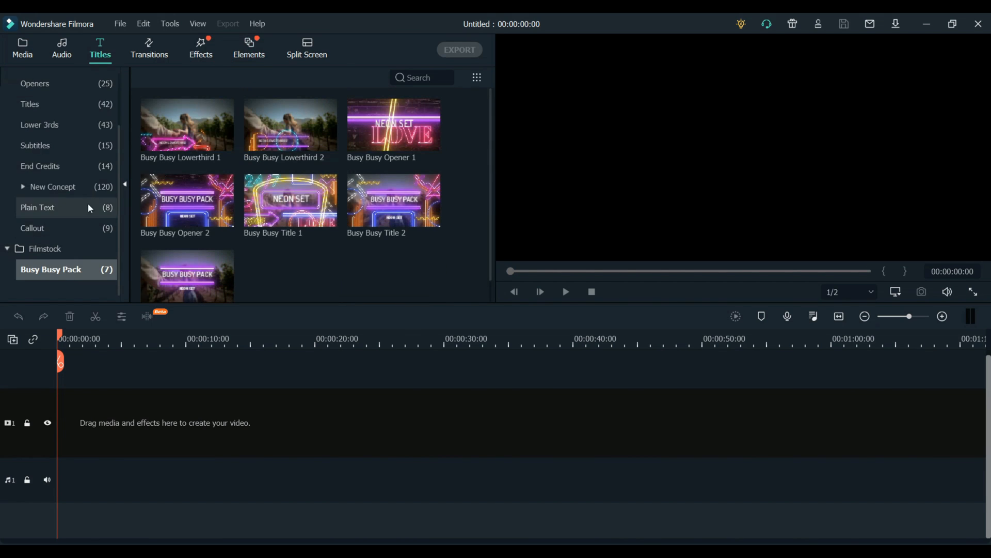
mouse_move(125, 221)
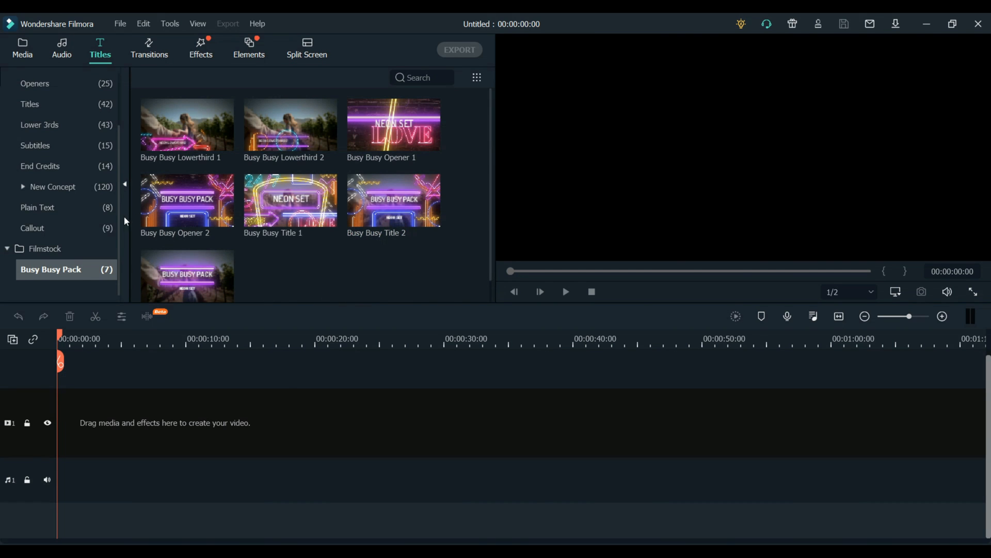
click(22, 48)
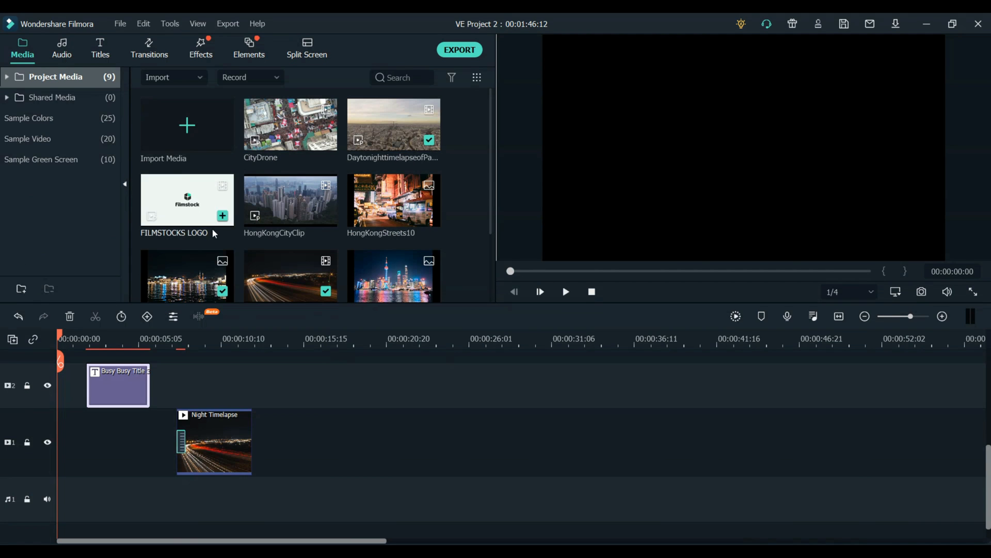
mouse_move(44, 138)
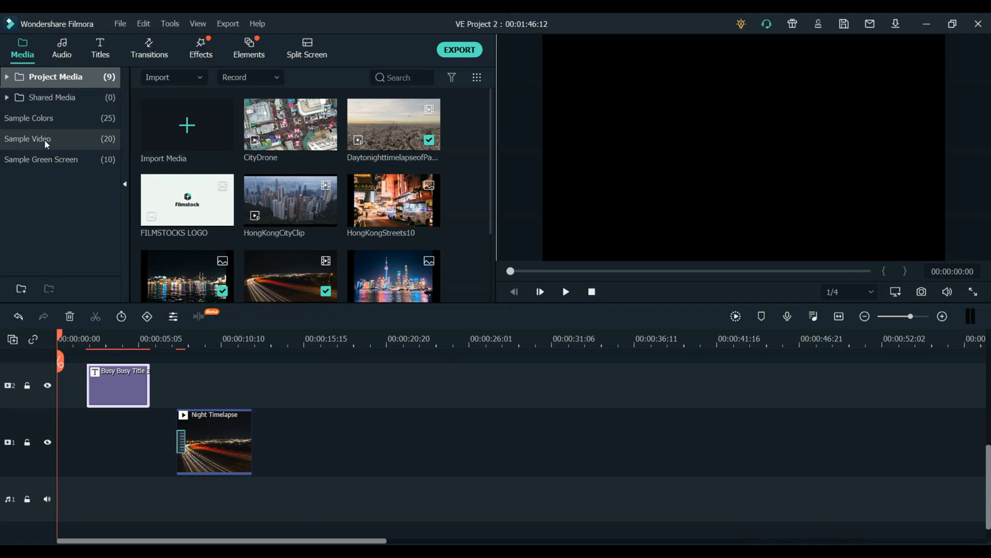
click(6, 77)
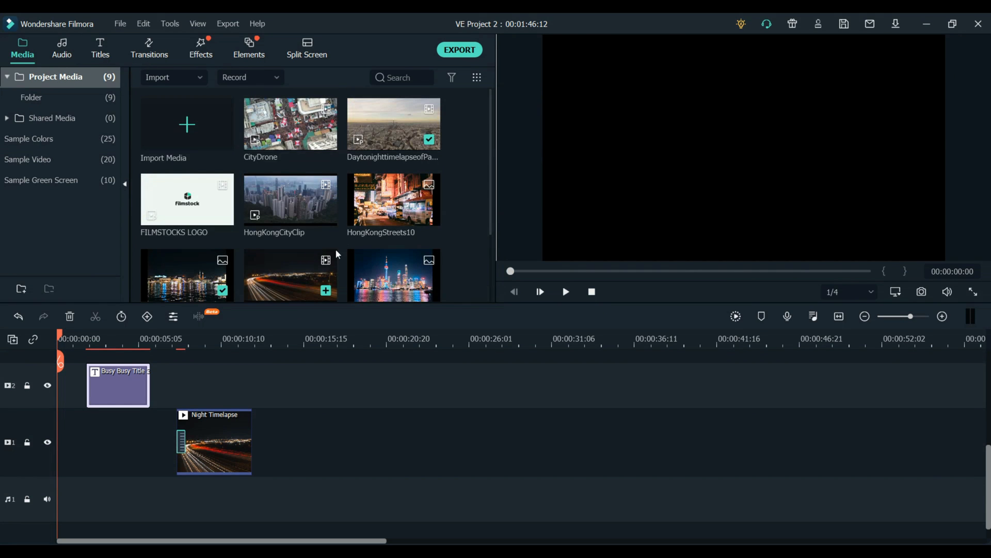
click(290, 275)
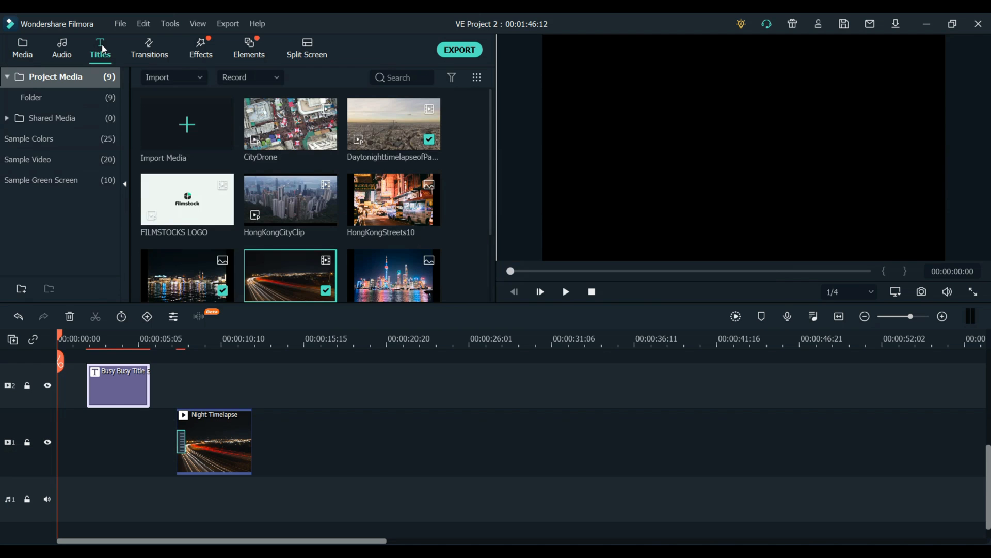
click(99, 49)
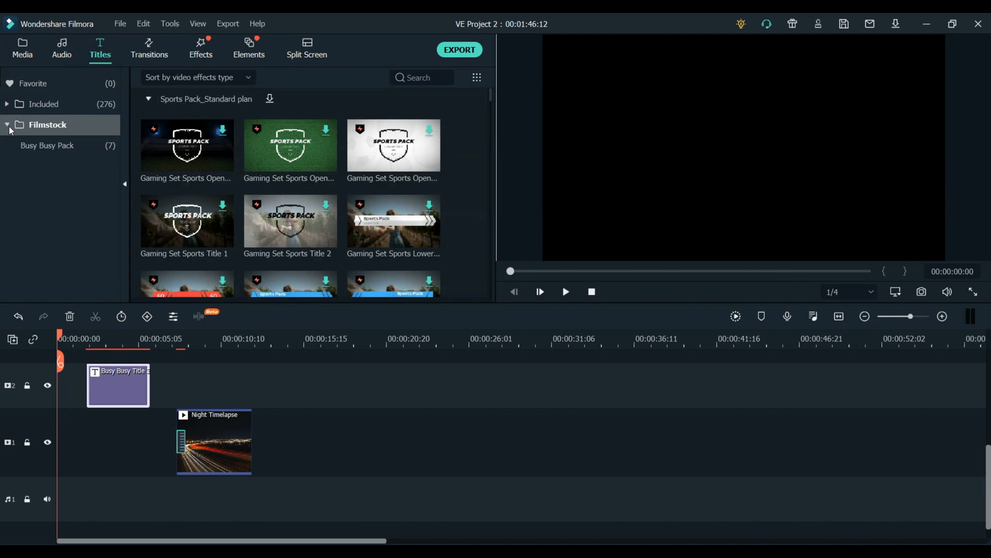
click(51, 146)
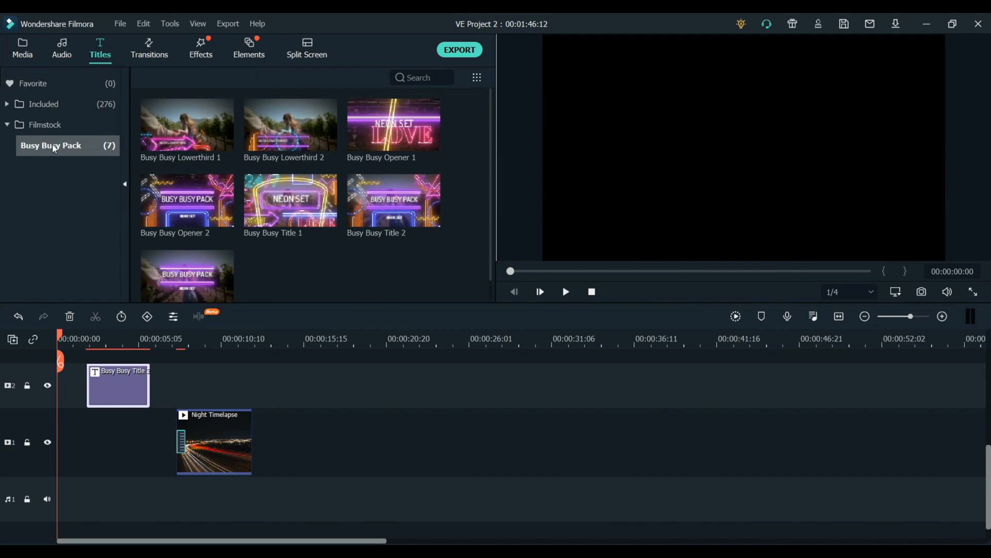
mouse_move(357, 200)
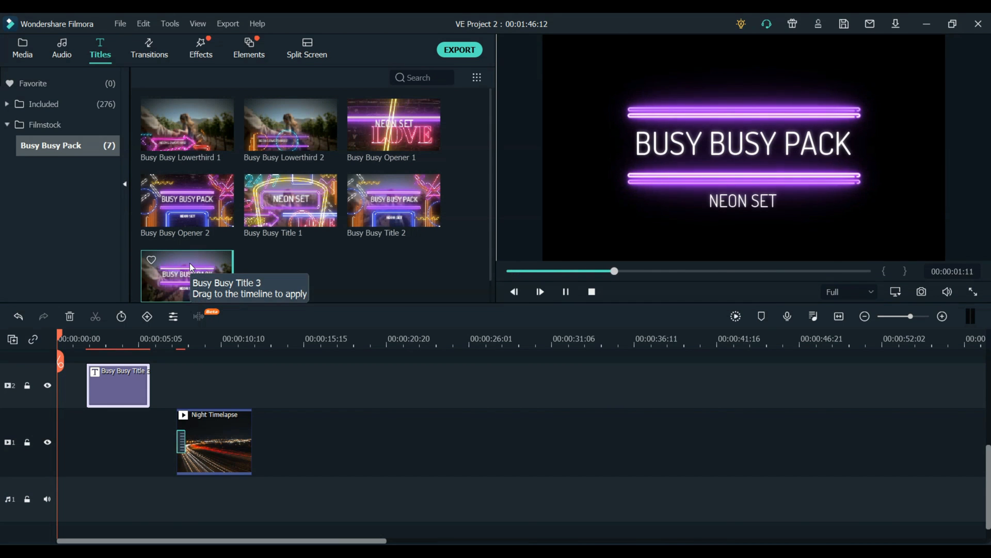
click(21, 48)
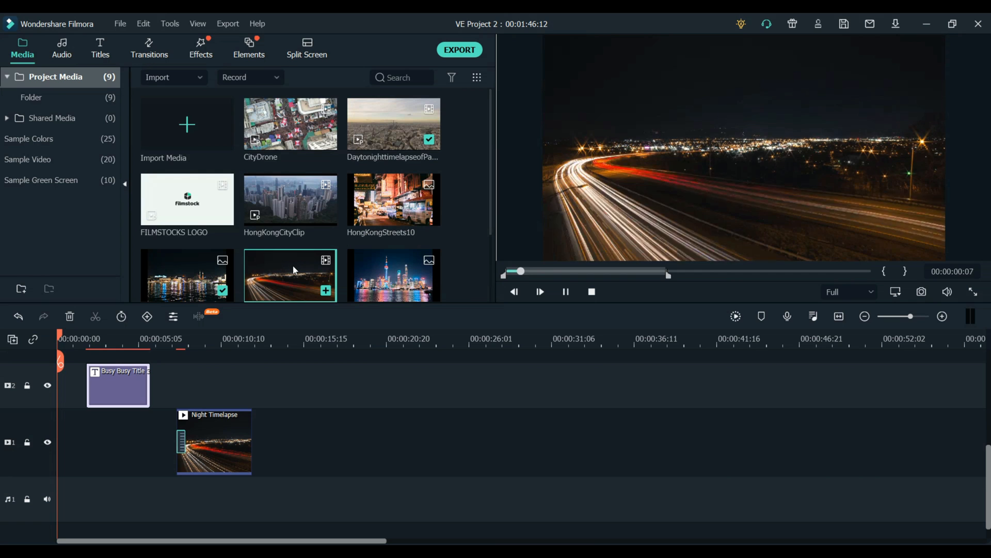
- Expand Color Enhancement in the TIMELAPSE title's Color settings and apply with OK
click(99, 49)
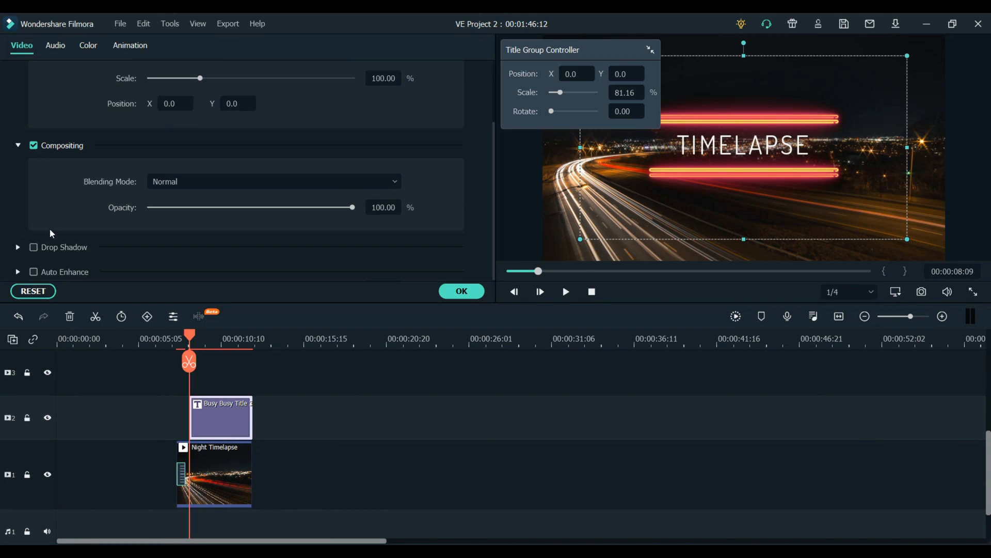
click(88, 45)
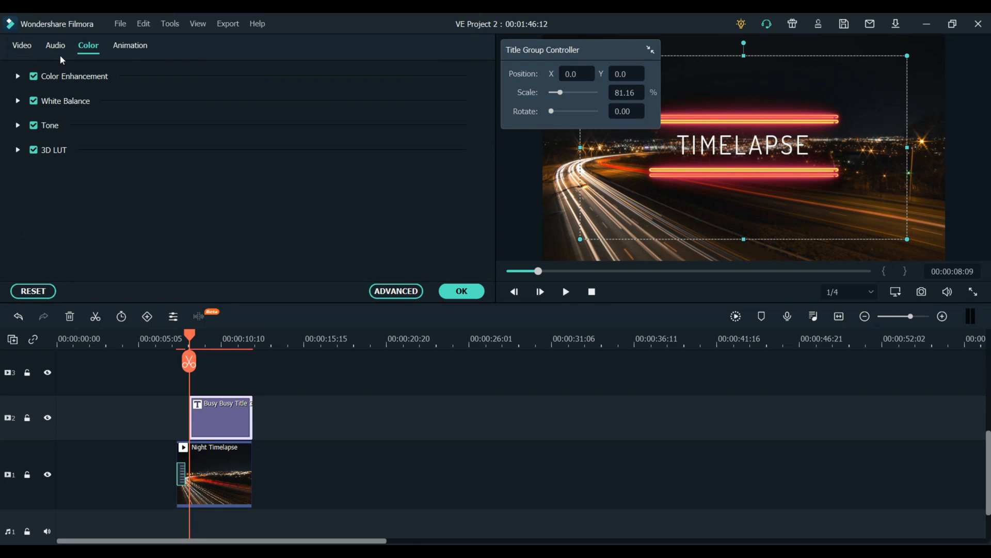
click(18, 76)
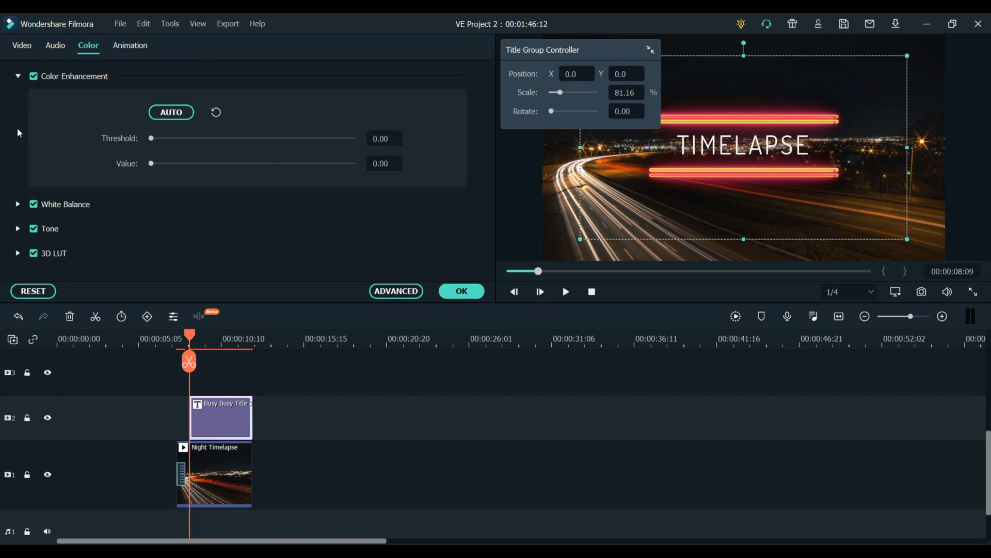
click(99, 49)
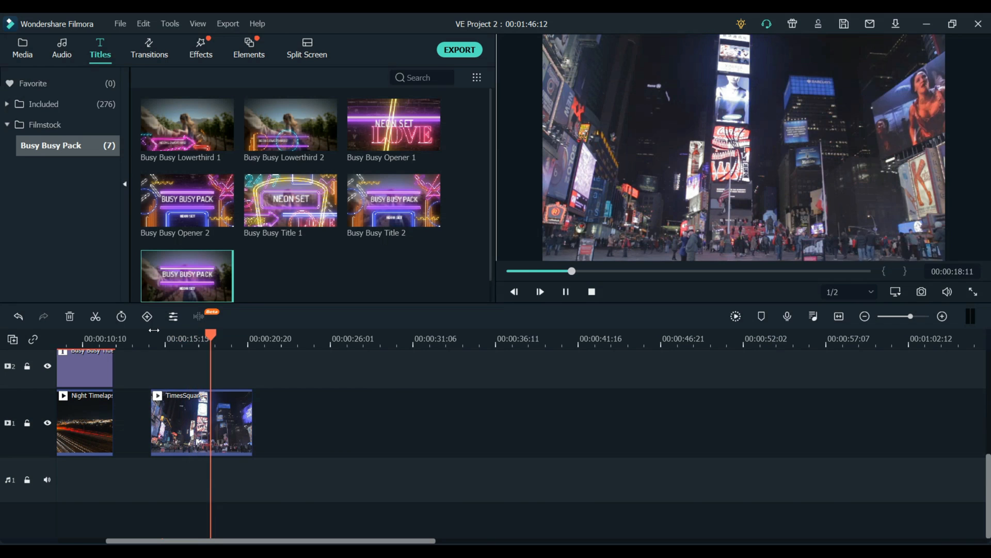
- Add Busy Busy Lowerthird 2 above the TimesSquare clip and open its text for editing
click(539, 291)
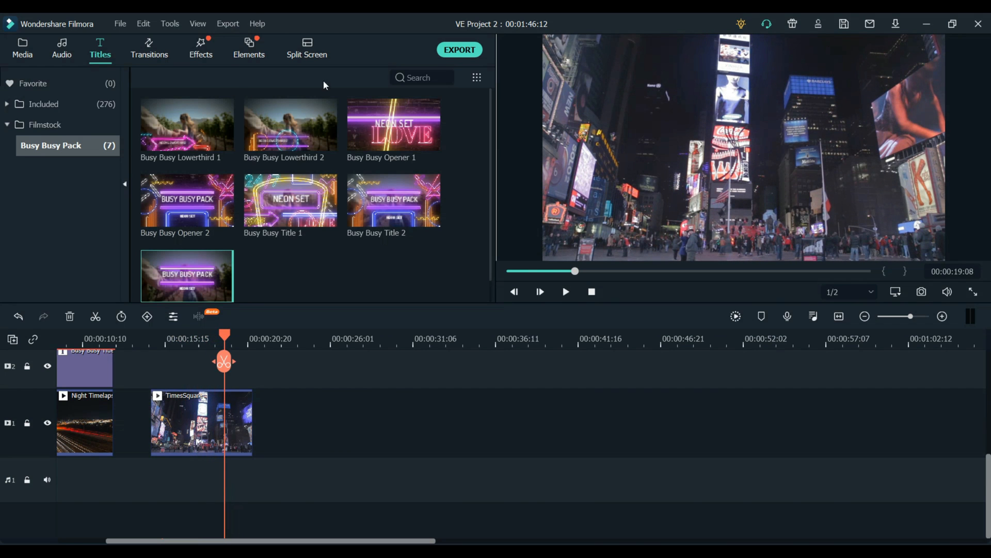
mouse_move(292, 142)
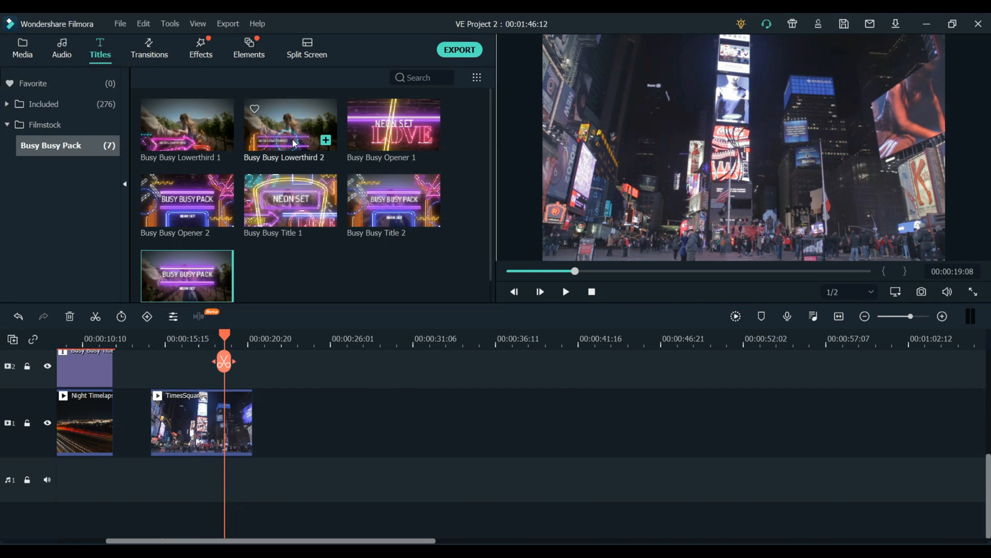
click(290, 124)
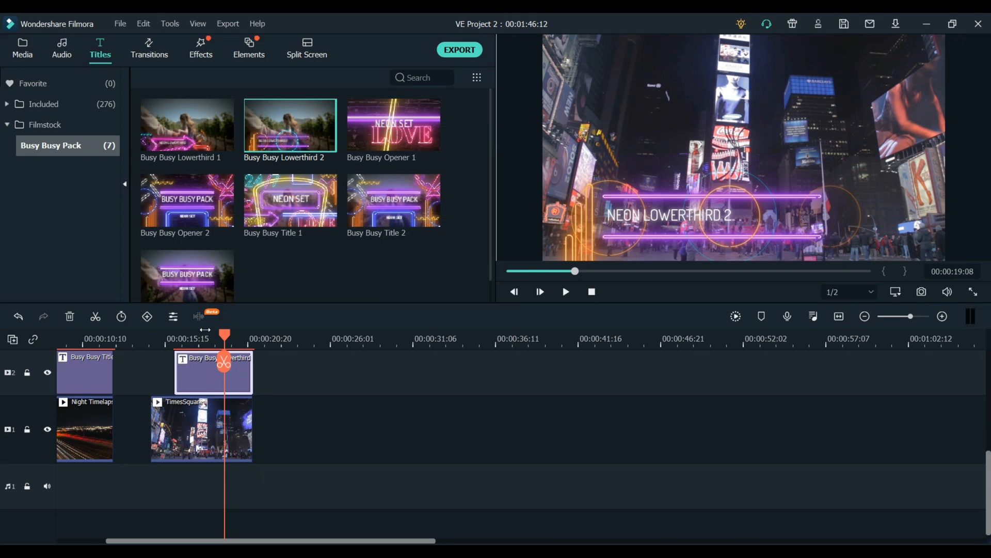
double_click(213, 372)
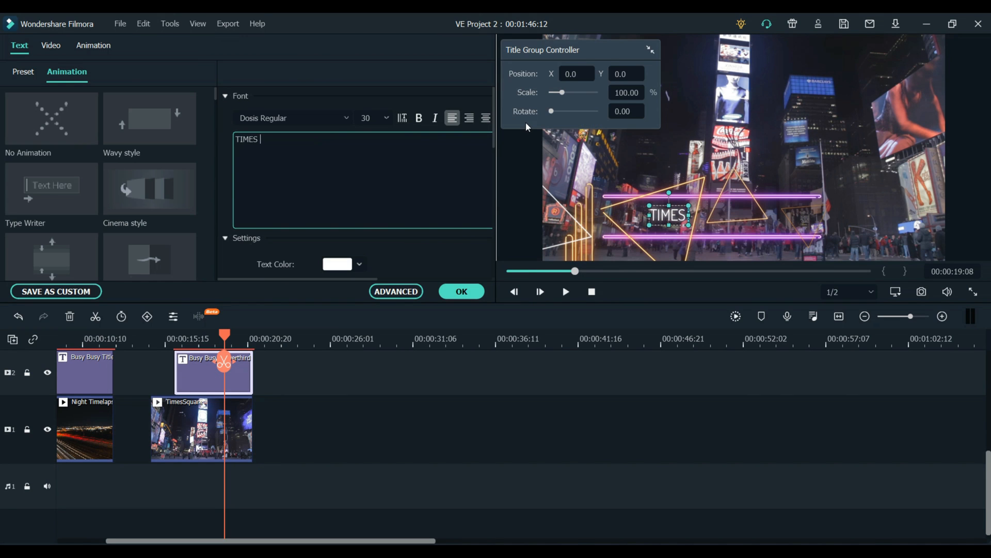
- Make the lower third read TIMES SQUARE, NY and confirm, then bring up Elements
text(SQUARE)
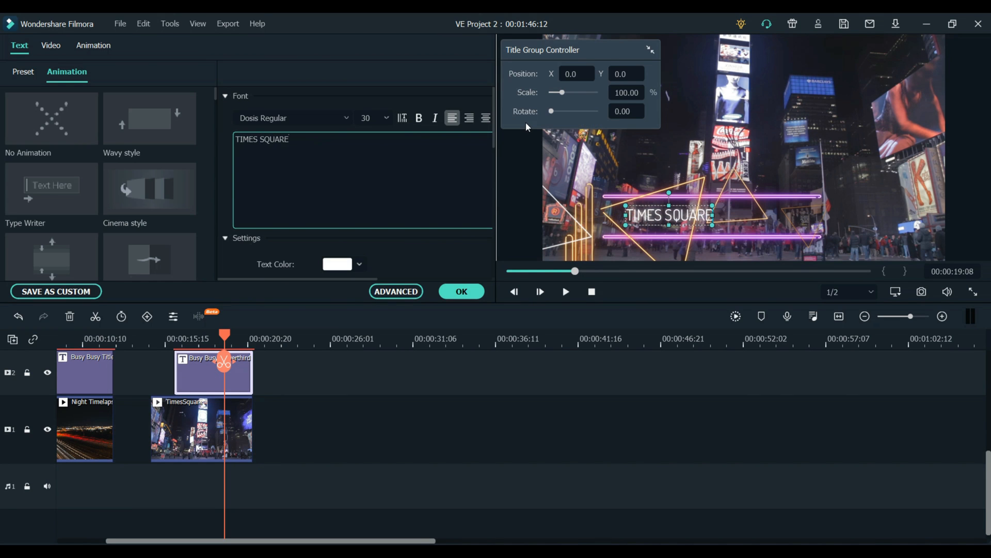
text(, NY)
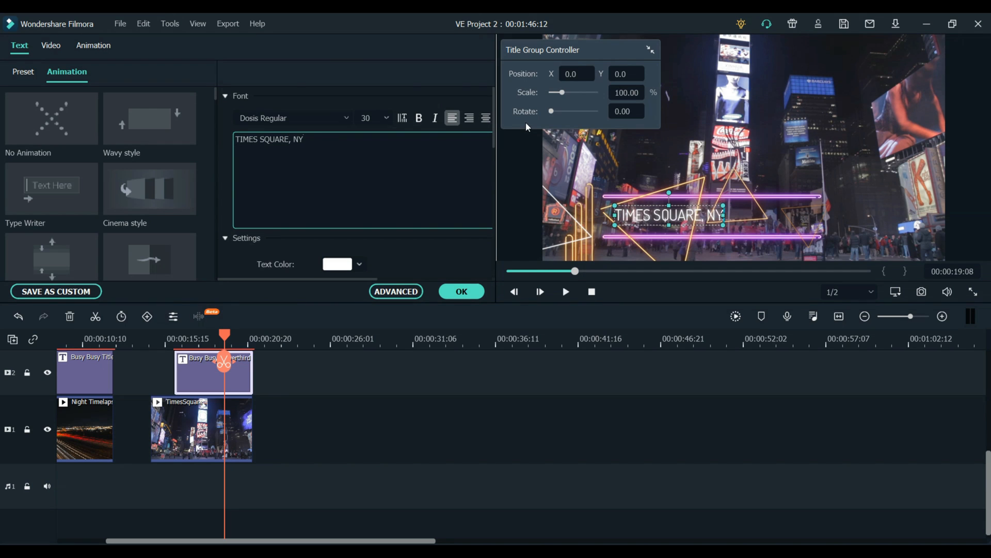
click(564, 291)
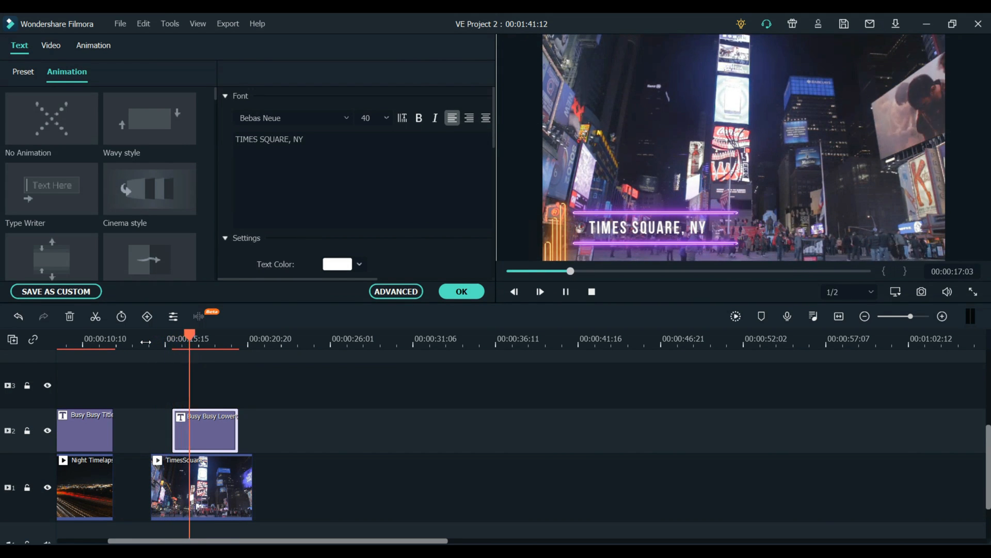
click(249, 49)
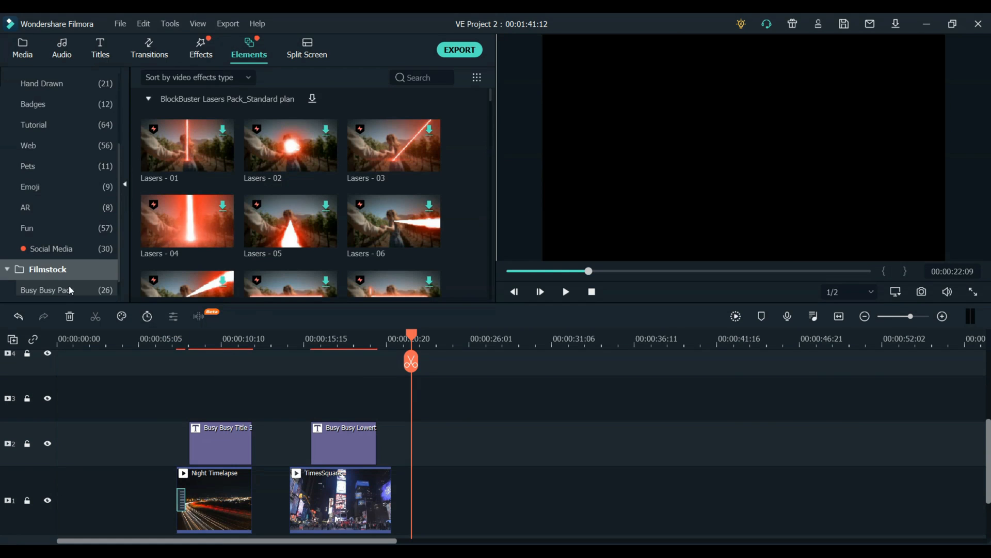
- Preview Busy Busy Element 03 and another neon element from the pack
click(50, 289)
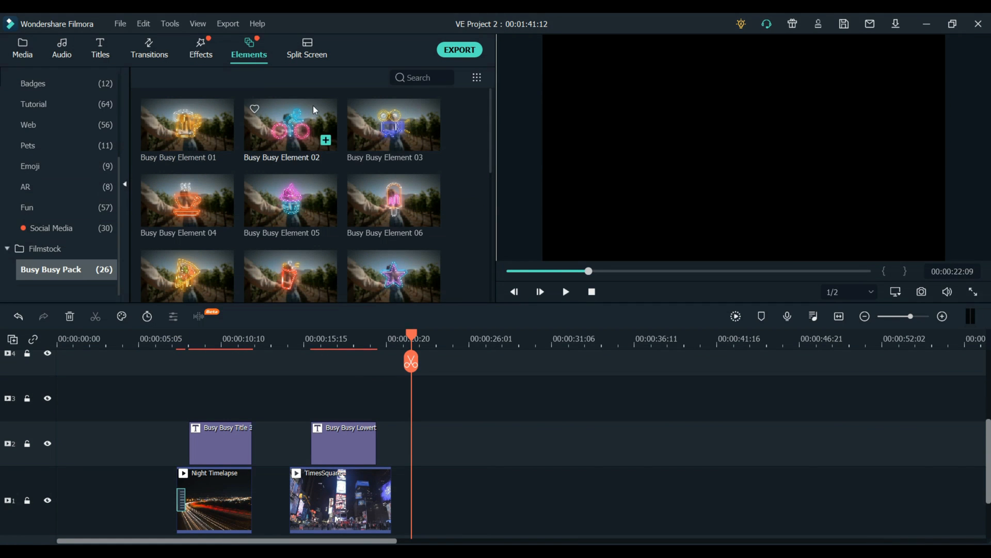
click(393, 125)
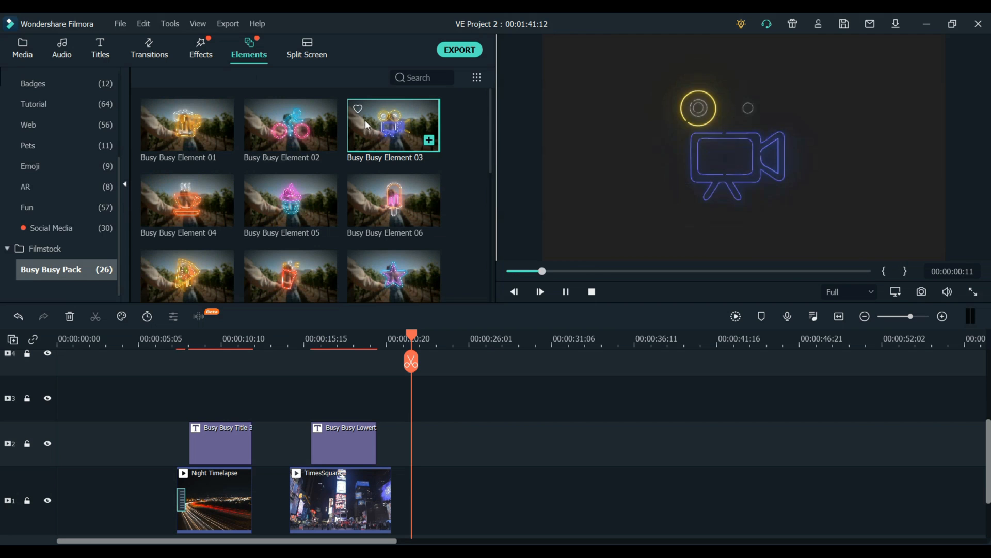
mouse_move(187, 215)
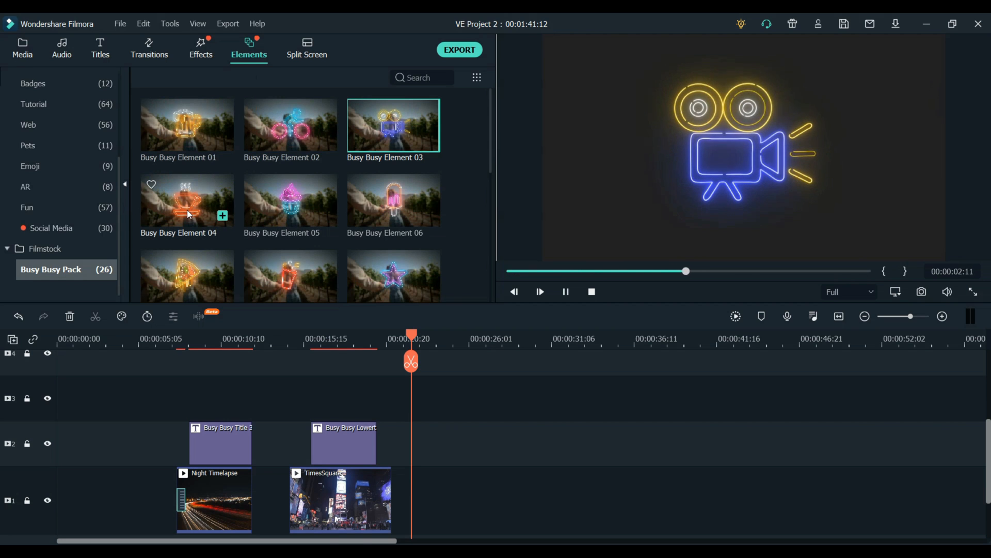
click(187, 202)
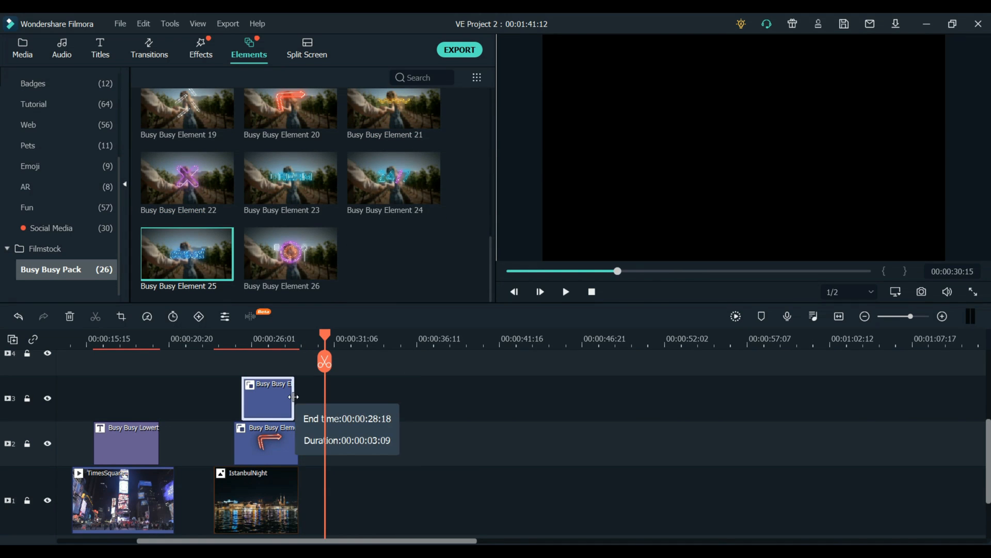
- Extend the upper element to end with IstanbulNight and play back the neon arrow and 'open' sign
drag(325, 333, 205, 334)
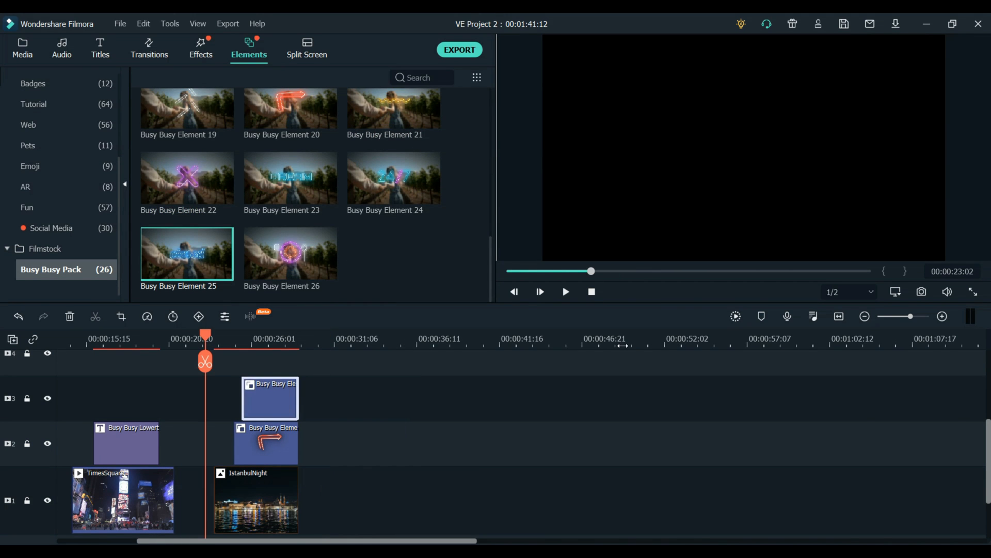
click(565, 291)
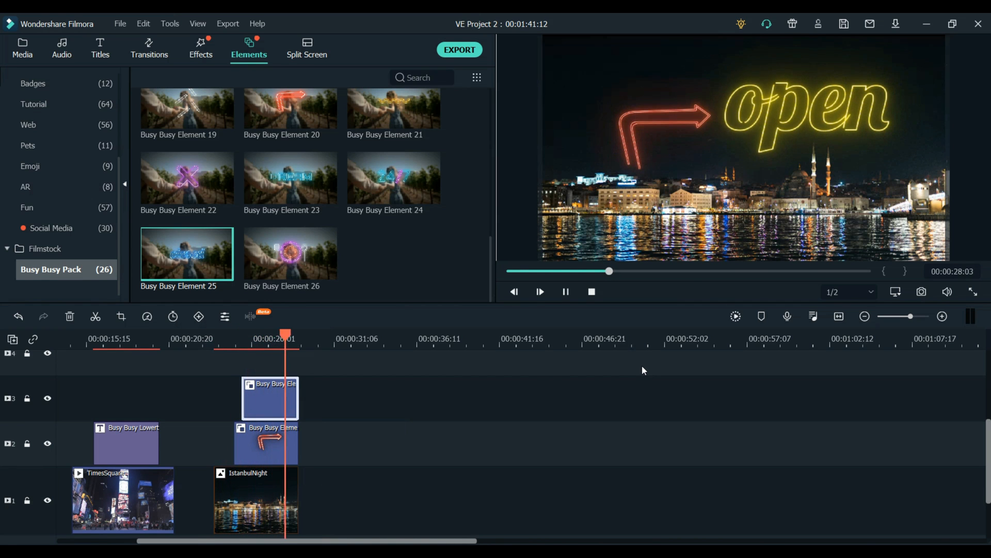
click(22, 48)
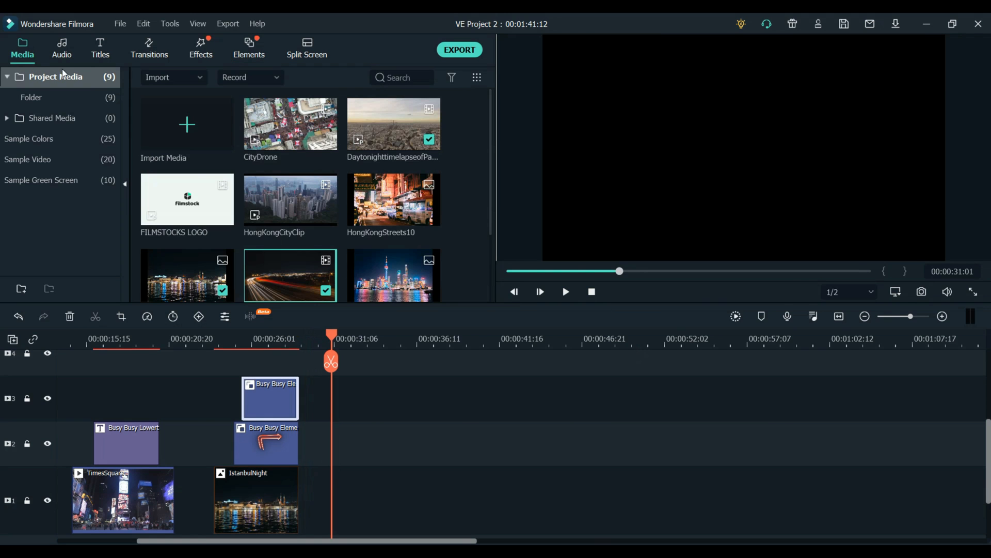
mouse_move(391, 275)
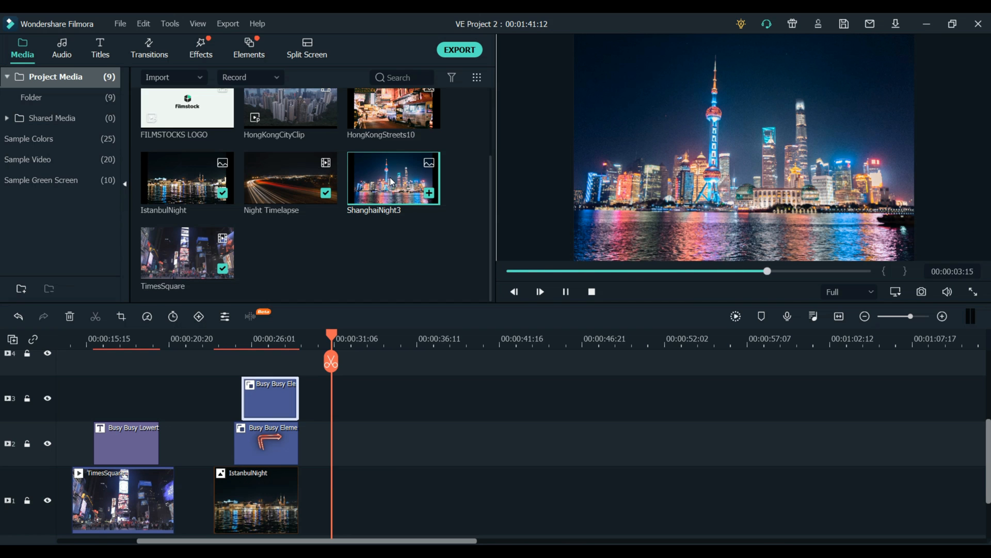
- Preview Busy Busy Overlay 3, then add the day-to-night timelapse split into two parts at 0.99x speed
click(200, 49)
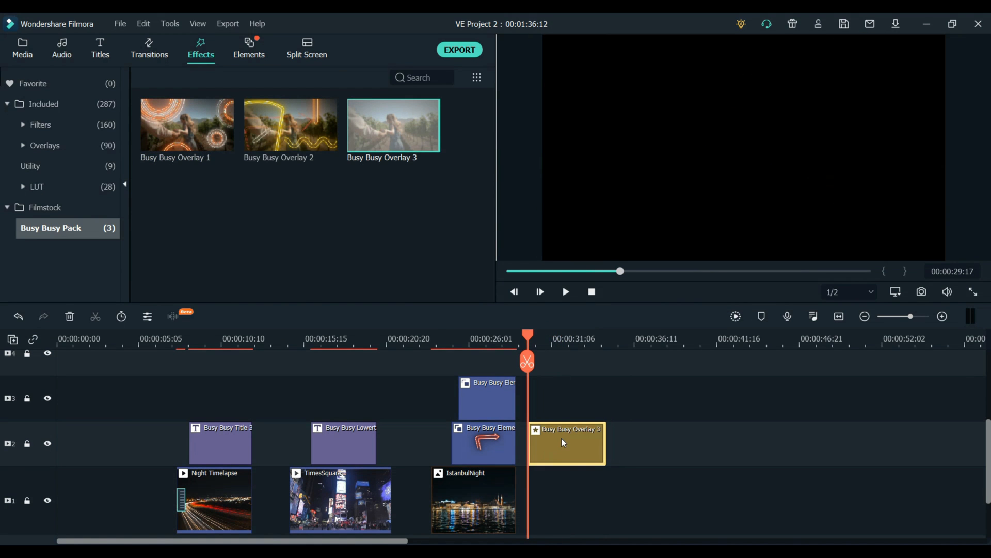
click(565, 291)
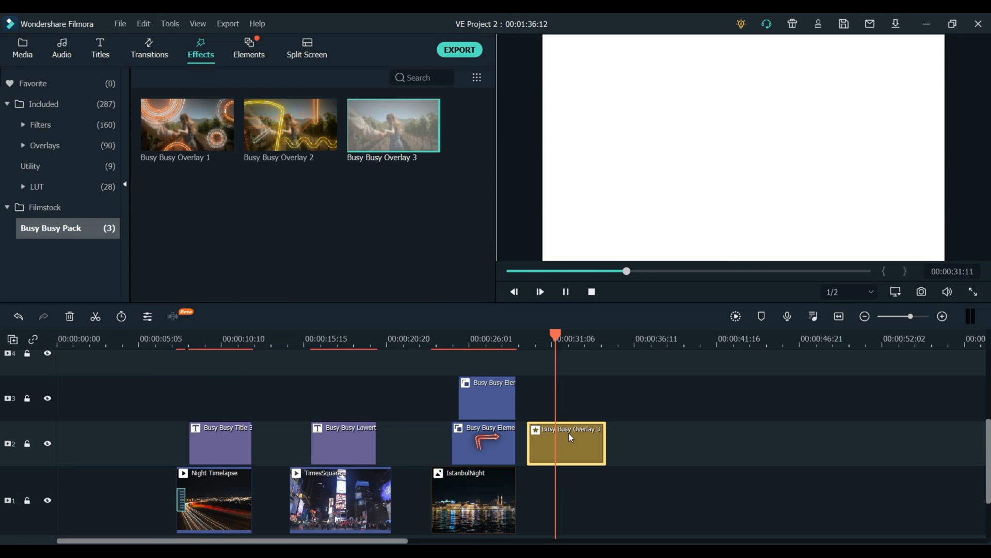
click(22, 48)
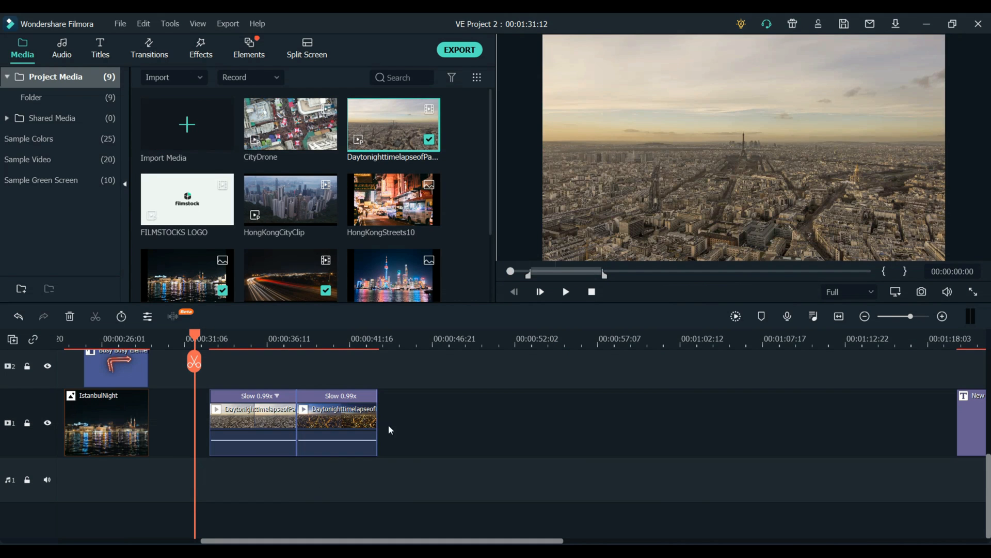
mouse_move(443, 456)
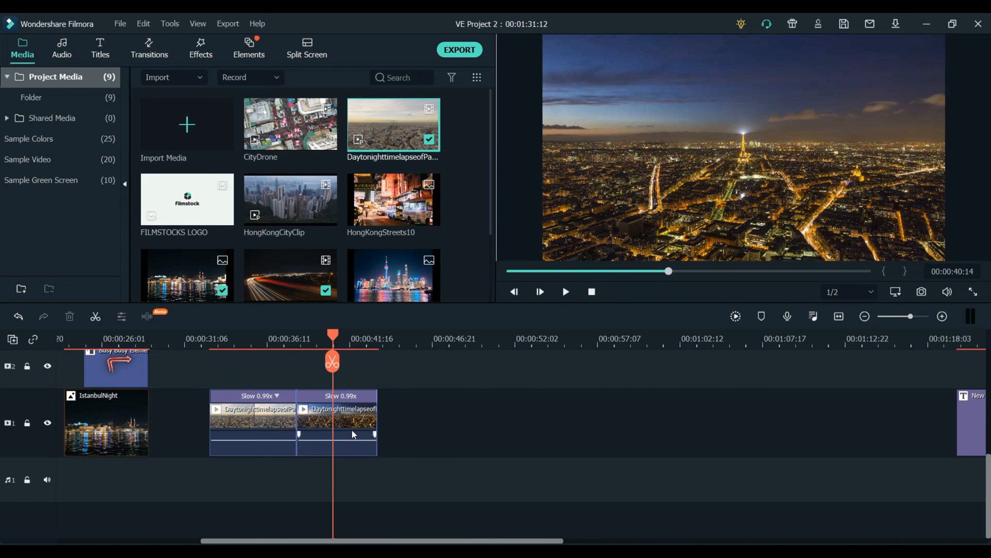
- Drop Busy Busy Overlay 3 on track 2 across the split between the two timelapse clips
click(201, 49)
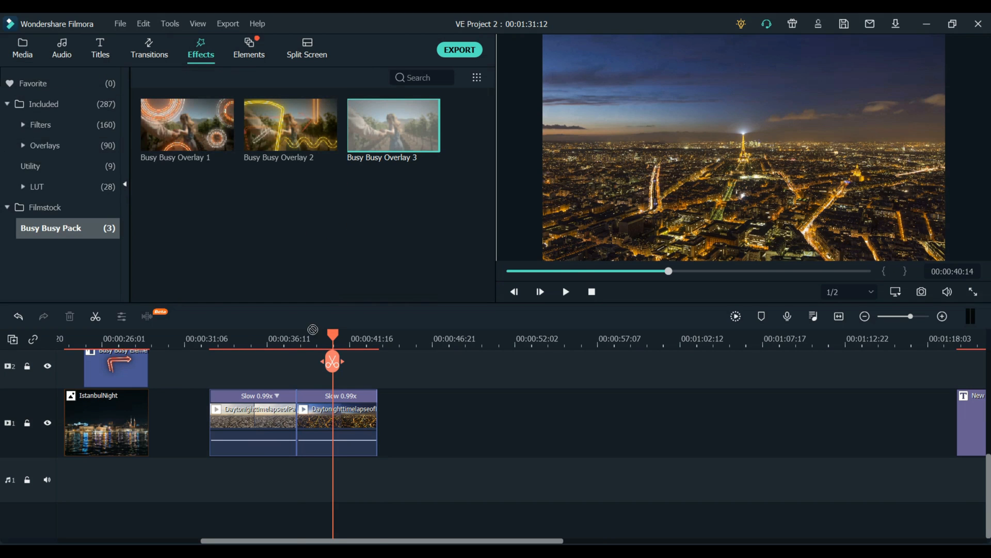
click(259, 370)
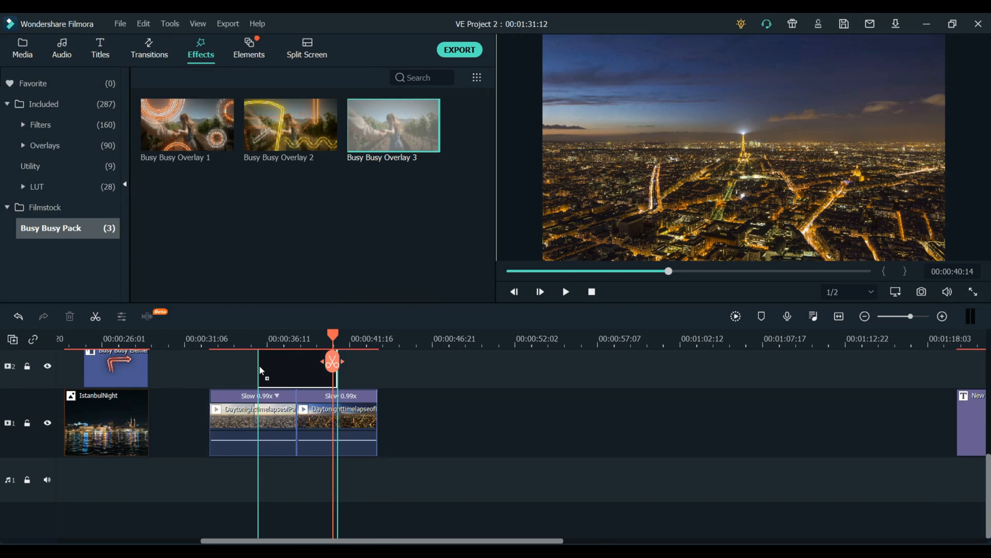
click(565, 291)
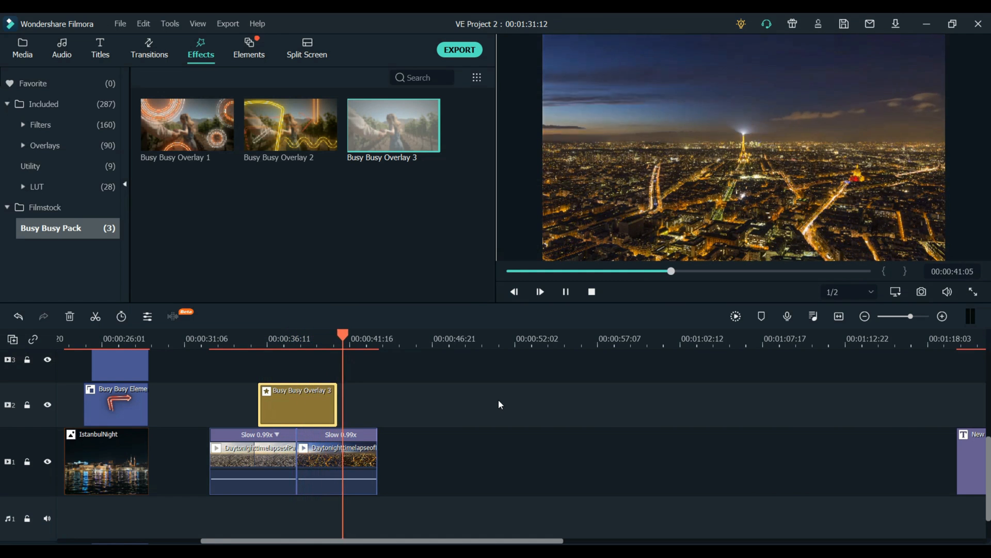
- Return to the elements library and play the whole project back from the opening Night Timelapse clip
click(249, 49)
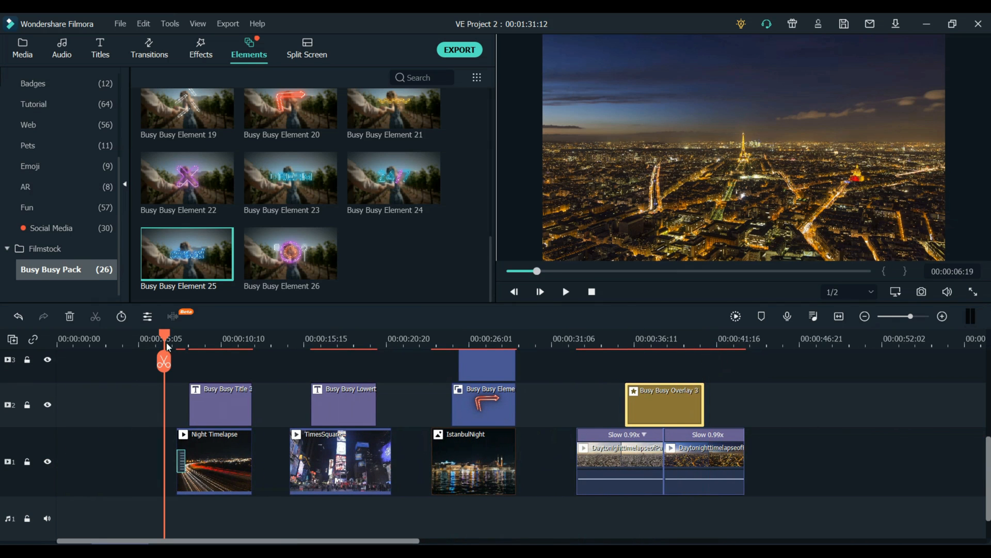
click(565, 291)
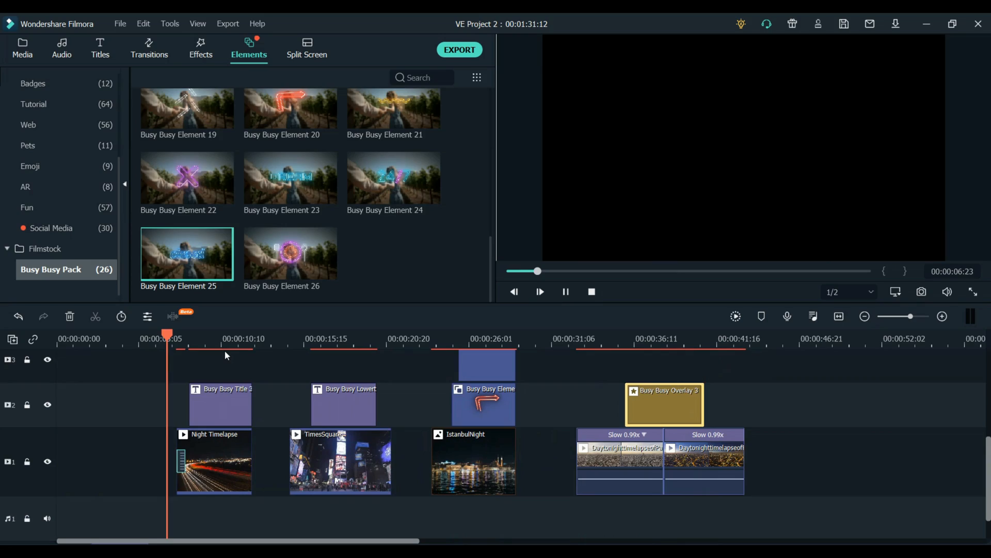